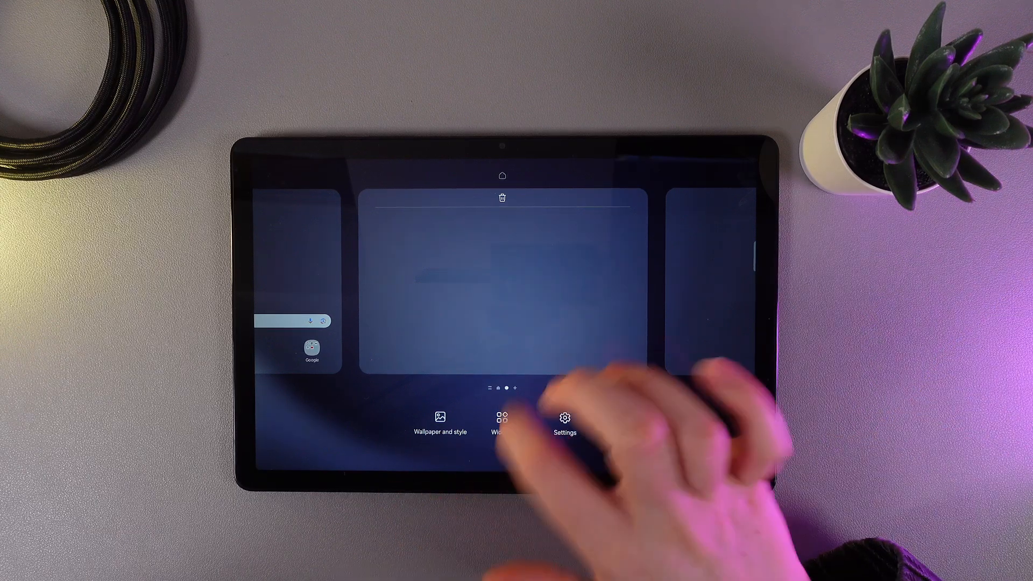
- Go into Wallpaper and style from the home screen edit view
{"action": "left_click", "coordinate": [440, 422]}
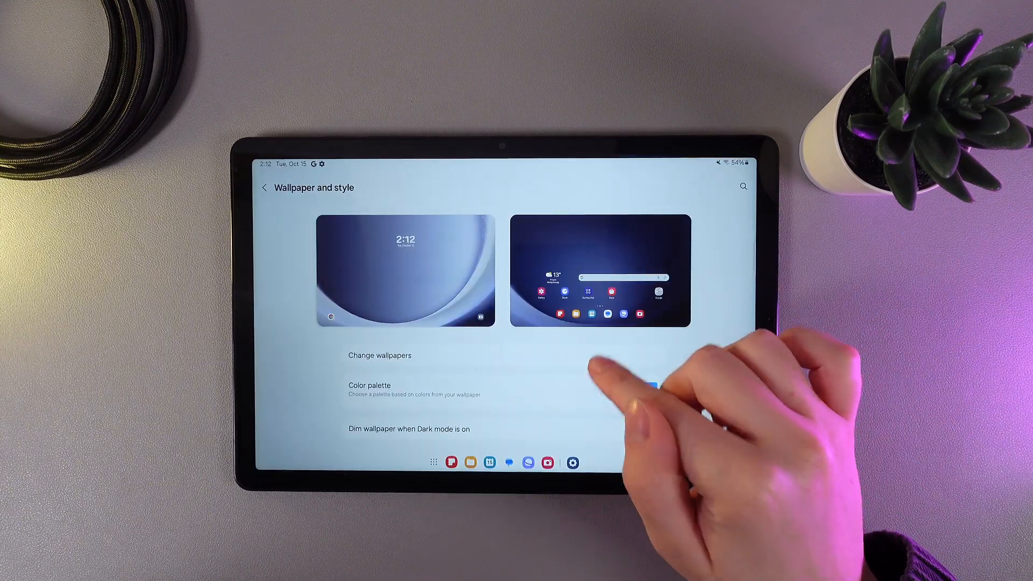
- In Change wallpapers, scroll to Graphical and choose the pink-orange bubble design
{"action": "left_click", "coordinate": [380, 355]}
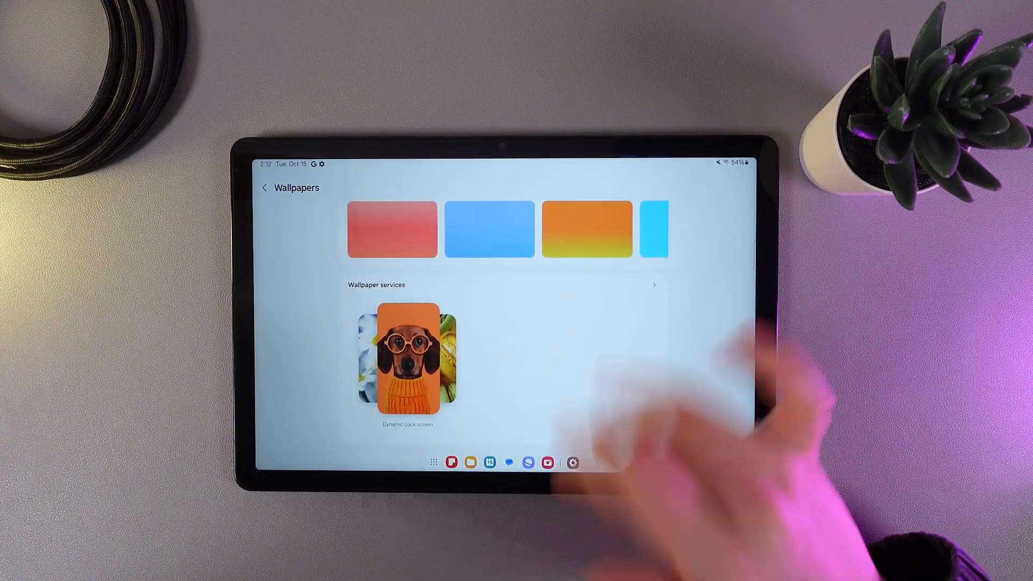
{"action": "scroll", "scroll_direction": "up", "scroll_amount": 3}
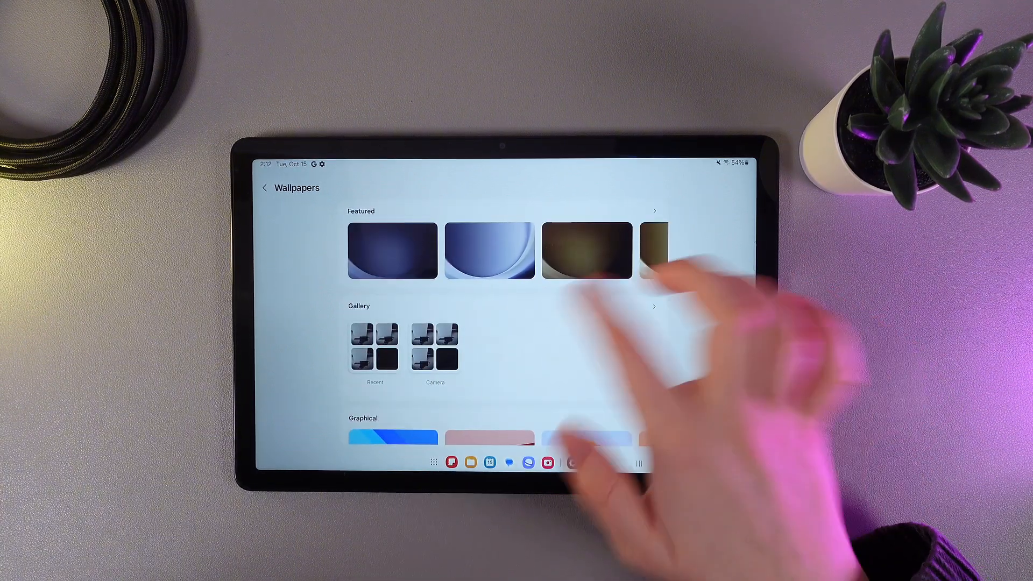
{"action": "scroll", "scroll_direction": "down", "scroll_amount": 3}
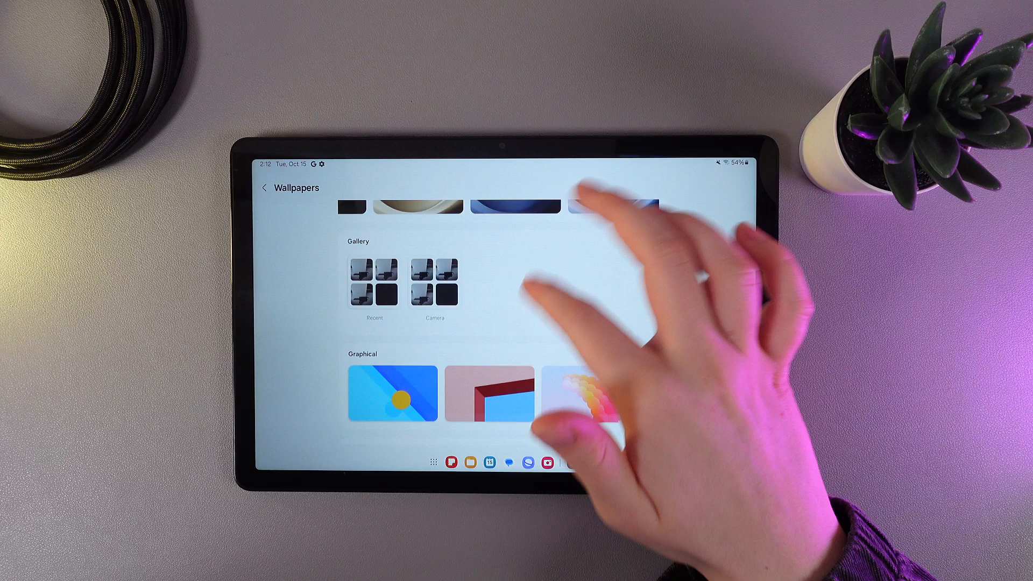
{"action": "scroll", "scroll_direction": "down", "scroll_amount": 3}
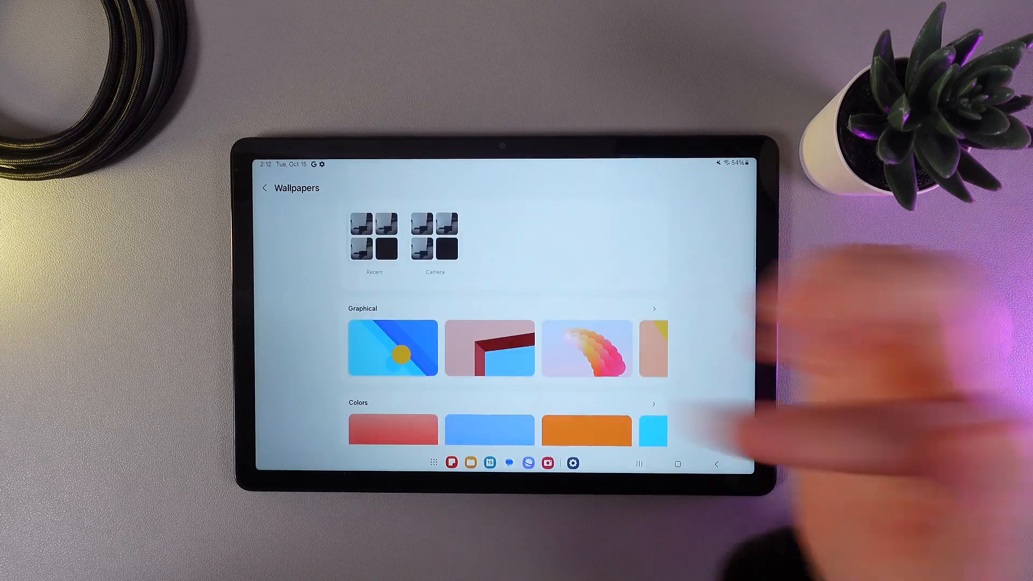
{"action": "left_click", "coordinate": [588, 349]}
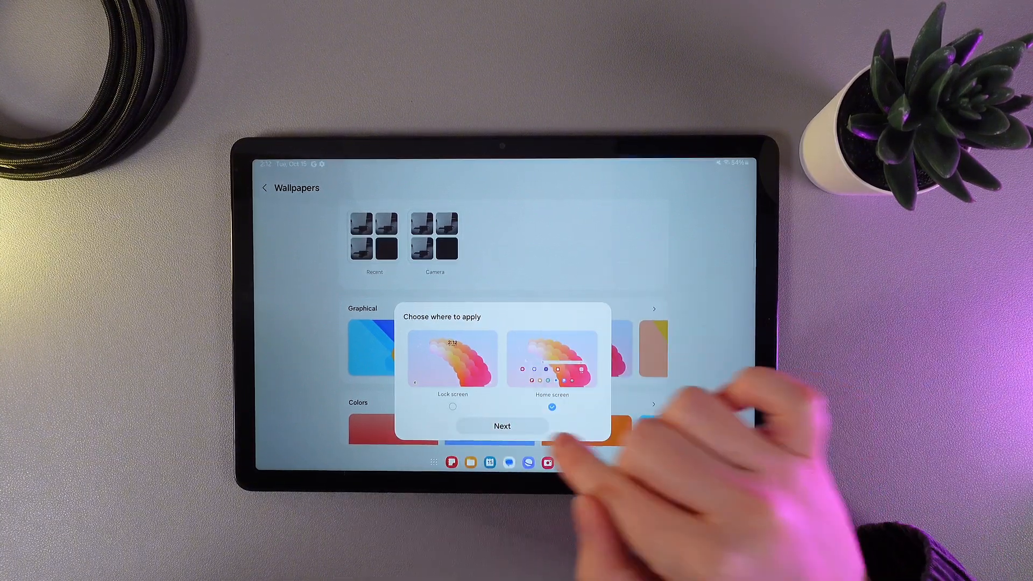
- Keep Home screen checked and proceed with Next to the wallpaper preview
{"action": "left_click", "coordinate": [503, 426]}
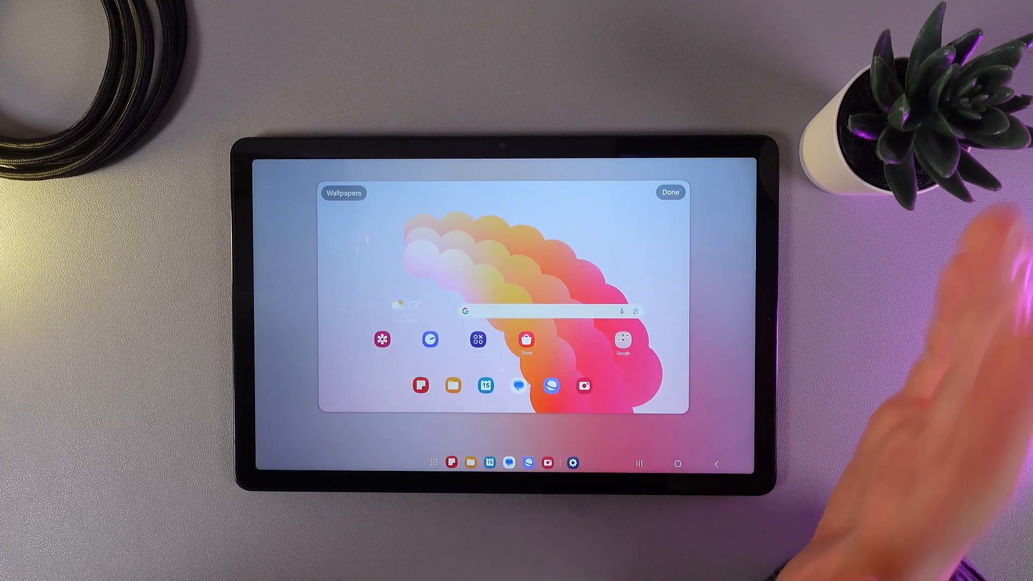